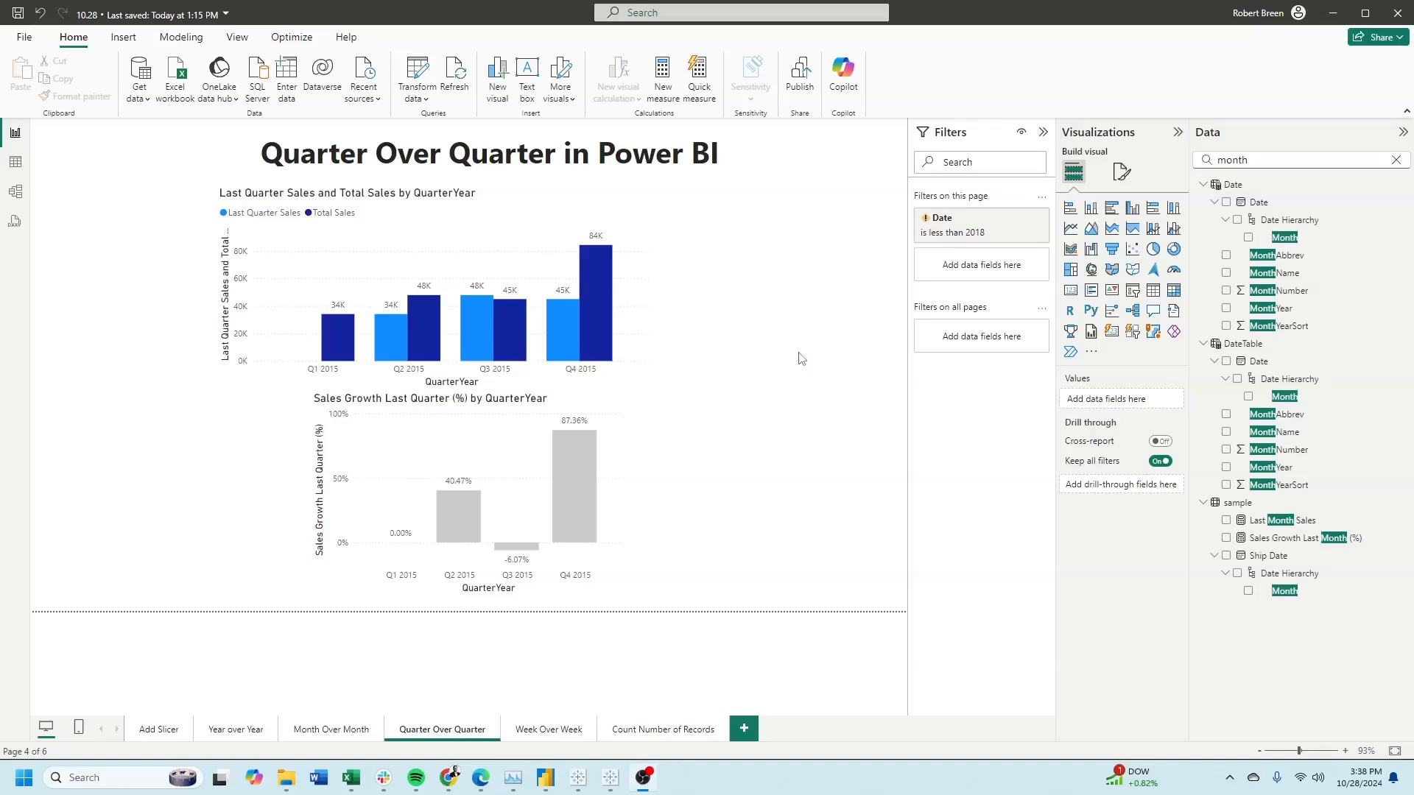
mouse_move(334, 222)
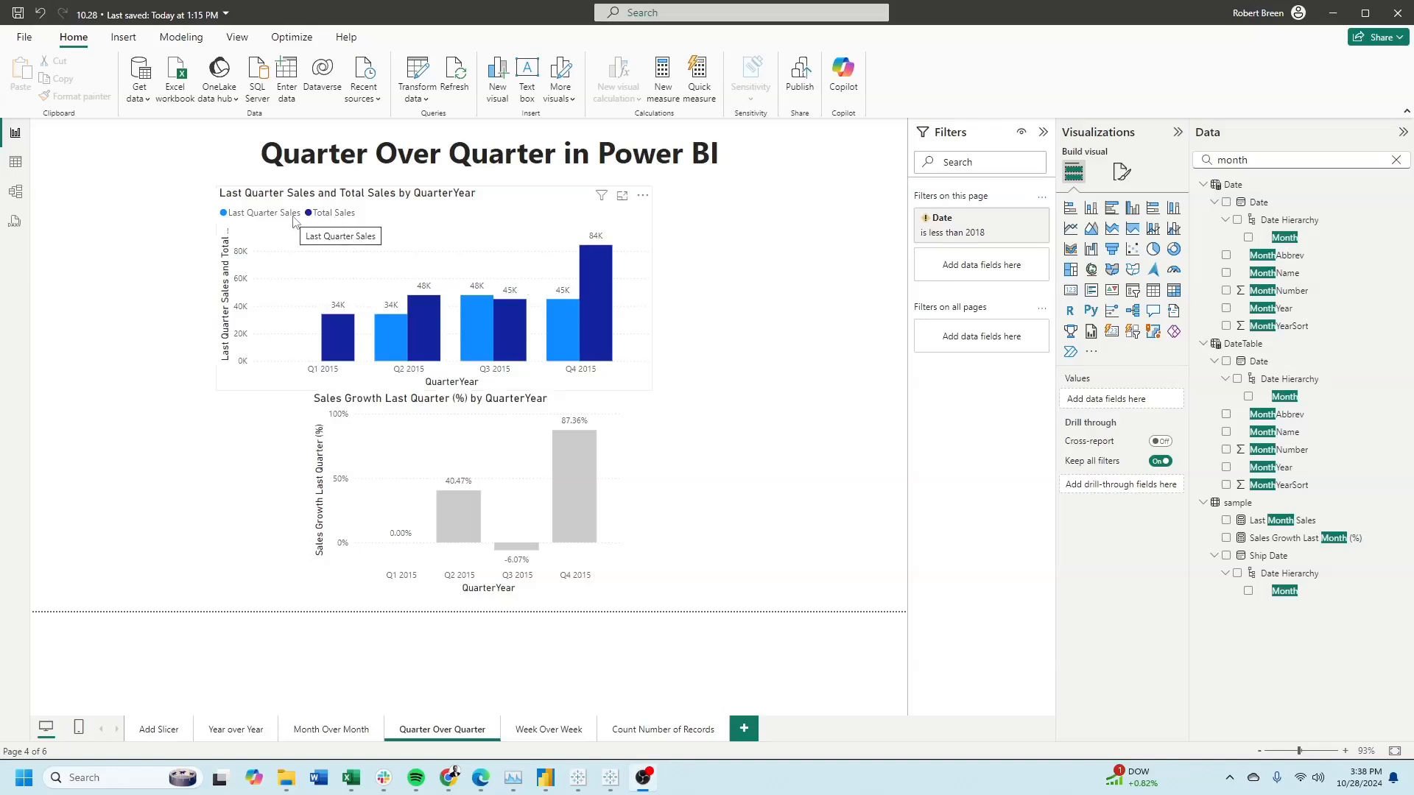
mouse_move(559, 511)
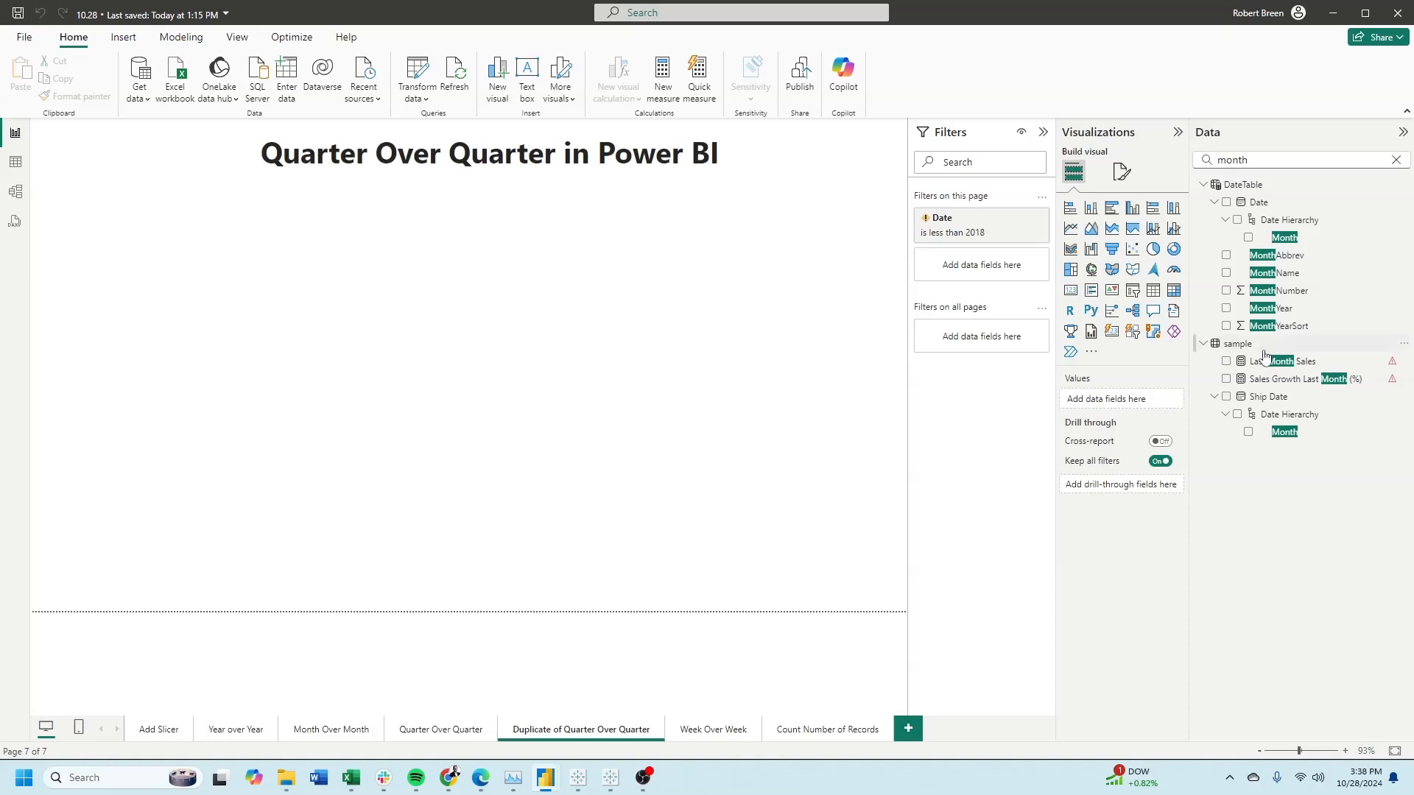
Start a new calculated Date table from Table tools with the ADDCOLUMNS(CALENDAR(...)) formula for 2015-2030.
left_click(1234, 343)
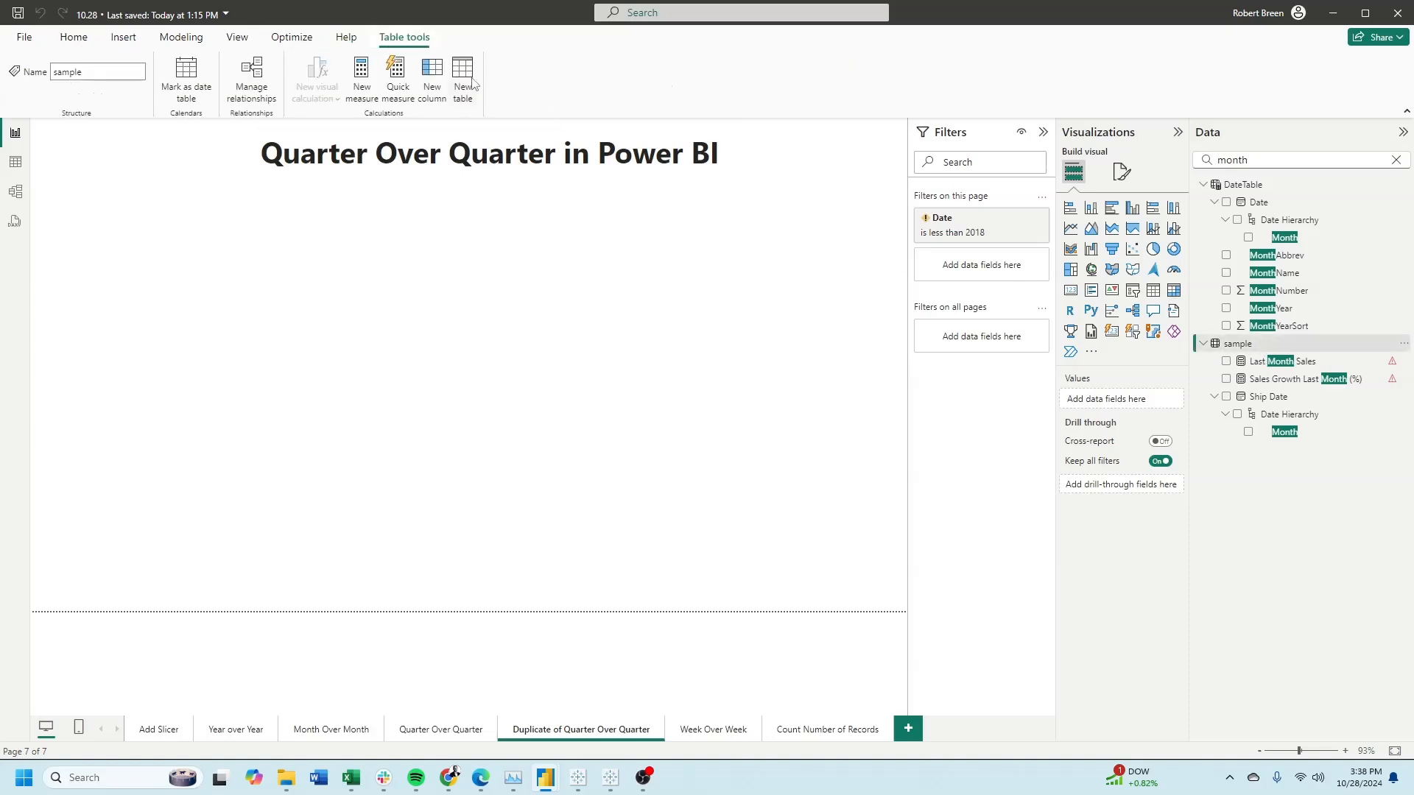
left_click(461, 77)
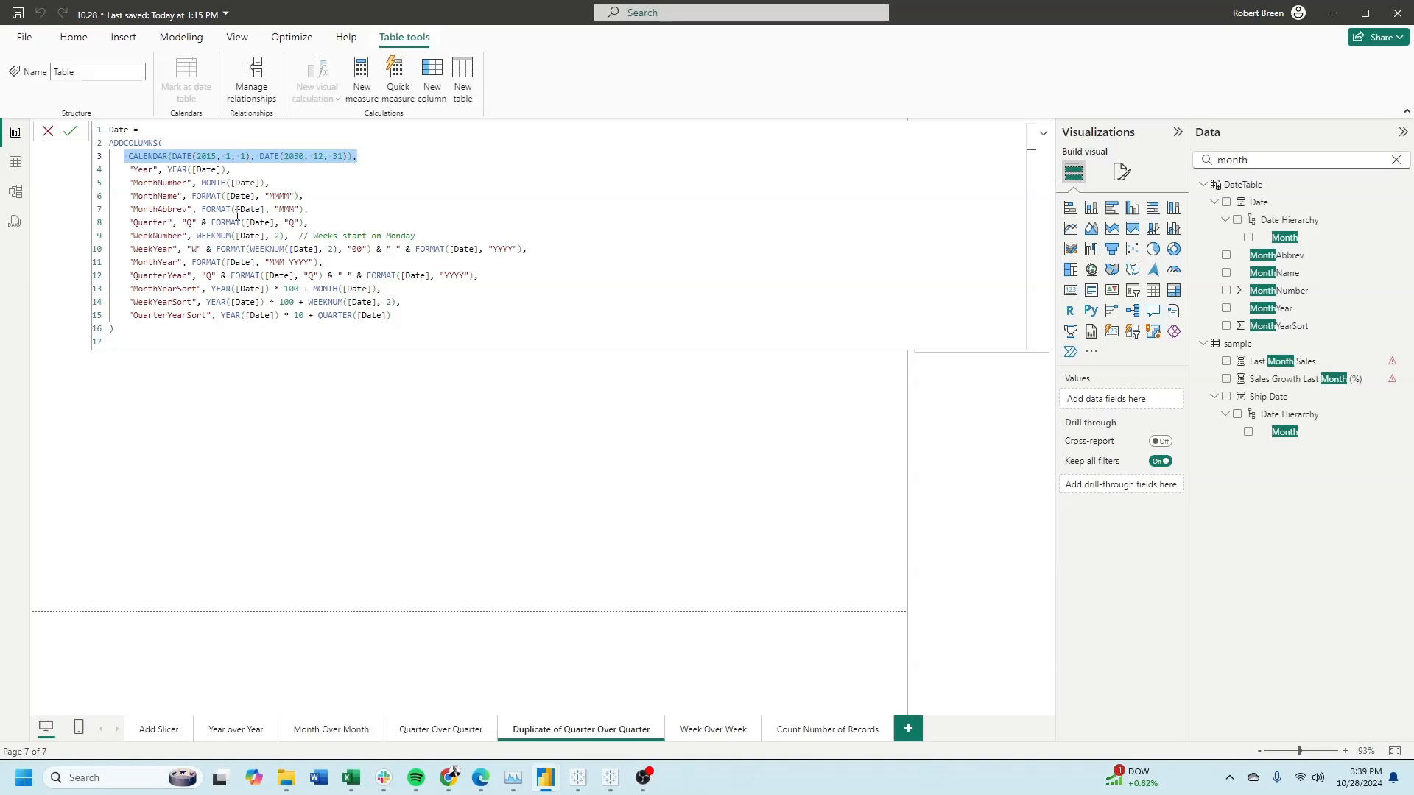
mouse_move(257, 243)
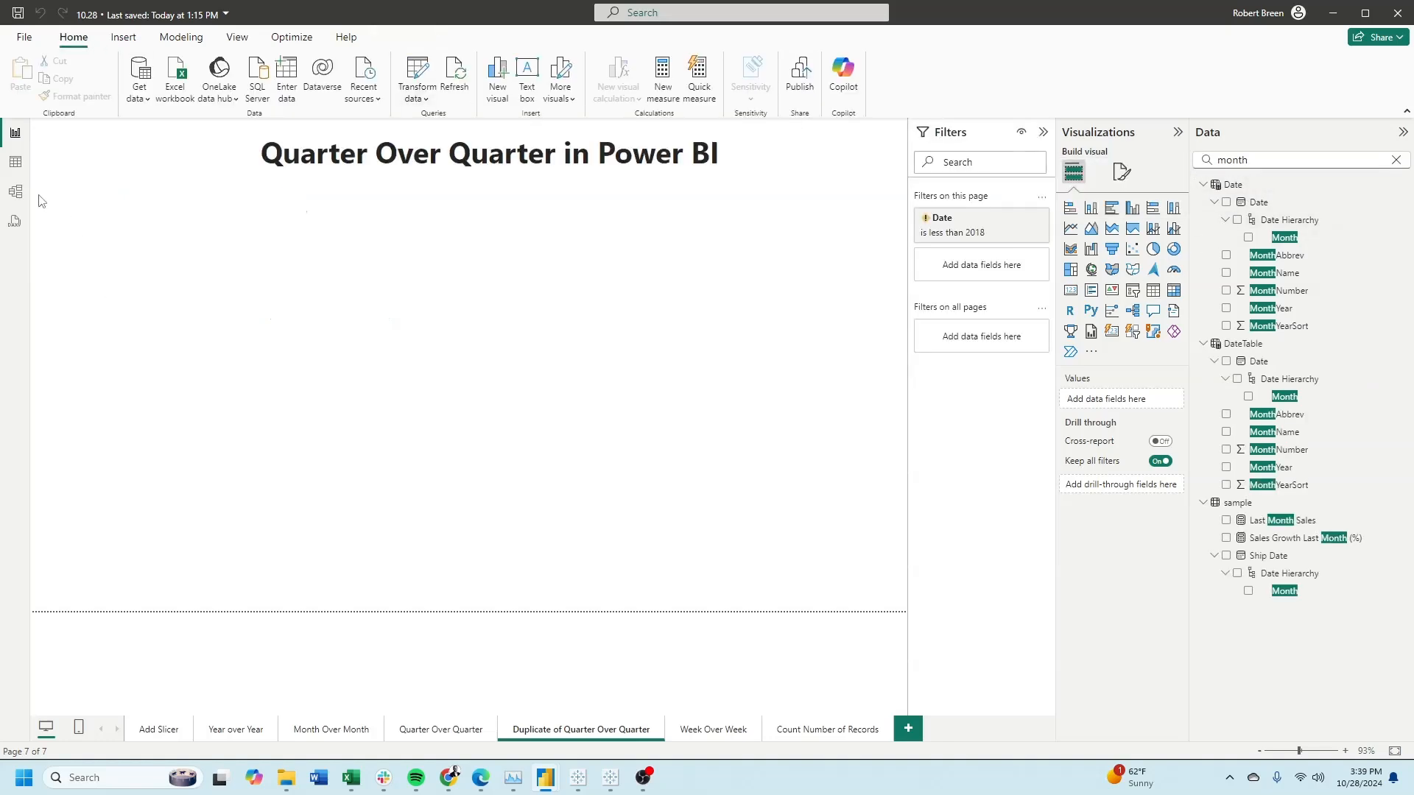
In Model view, save a one-to-many relationship from Date[Date] to sample[Order Date].
left_click(15, 190)
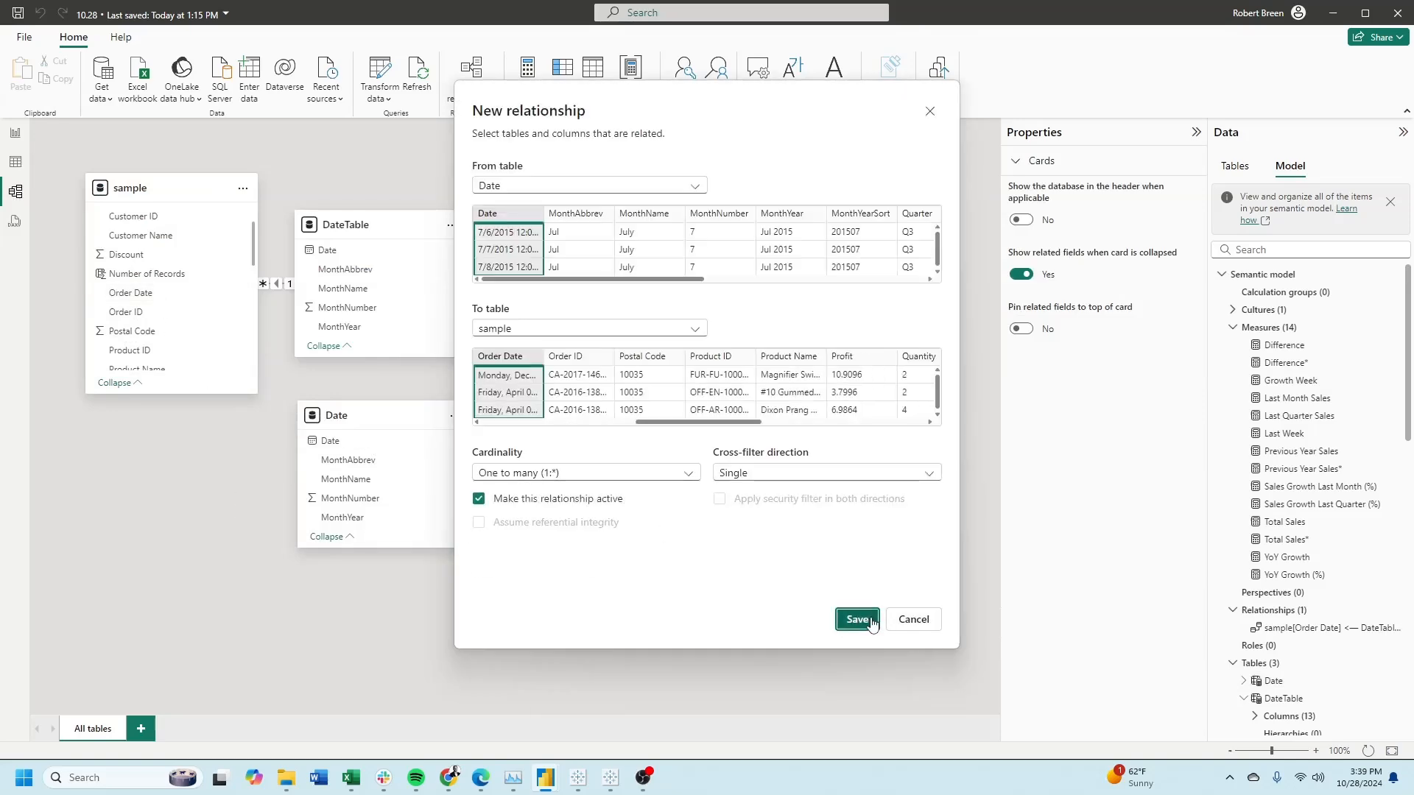
left_click(856, 620)
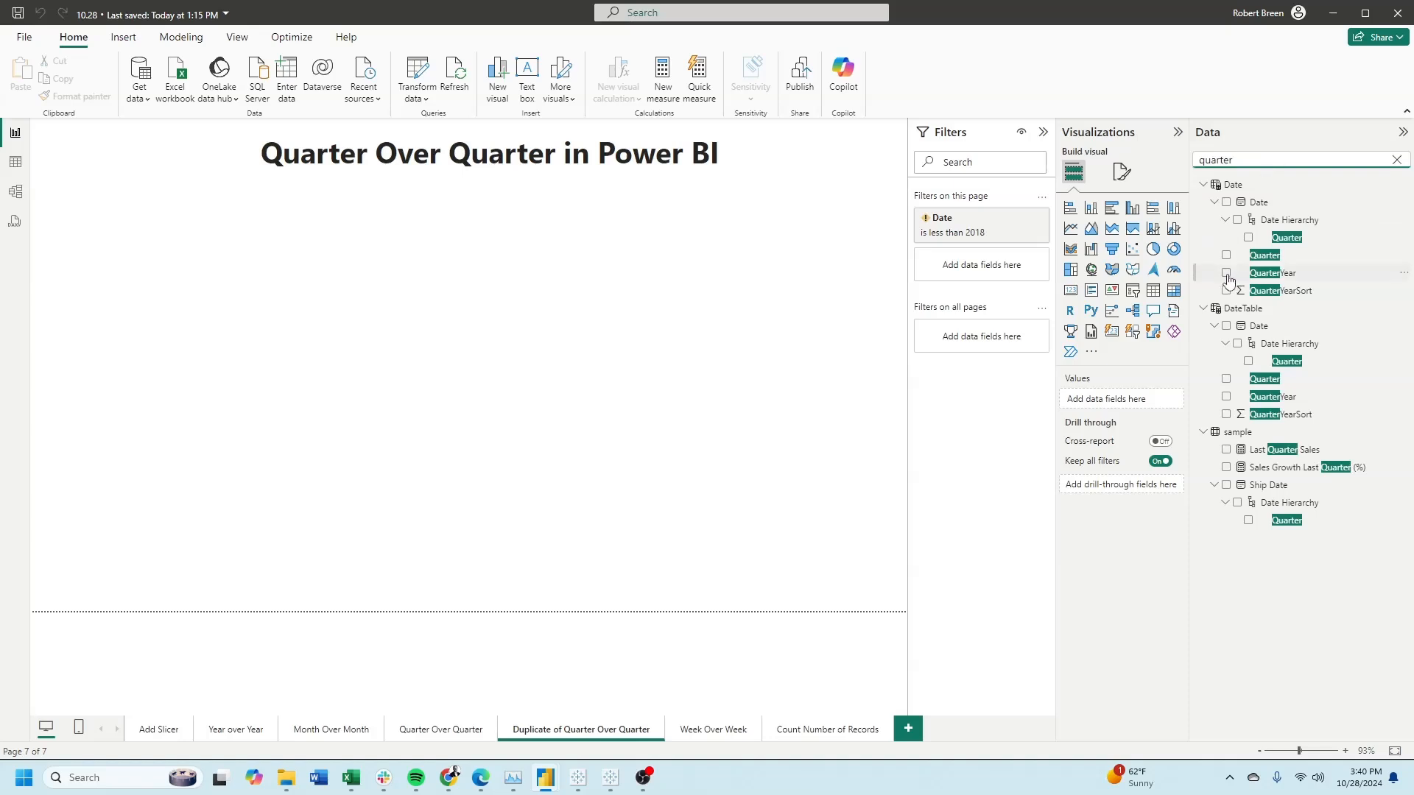
Add QuarterYear to a new table visual and sort it by the QuarterYearSort column.
left_click(1227, 274)
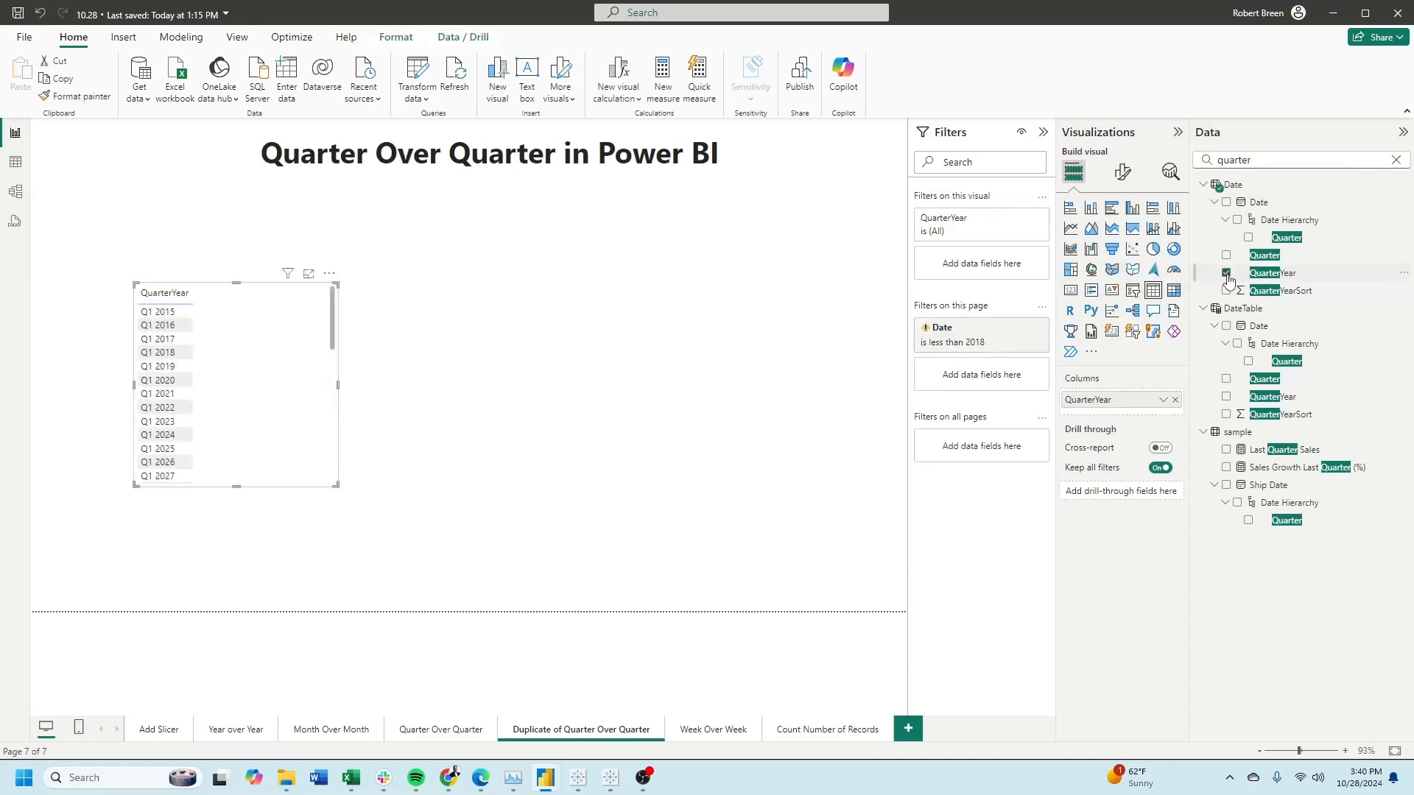
left_click(1226, 273)
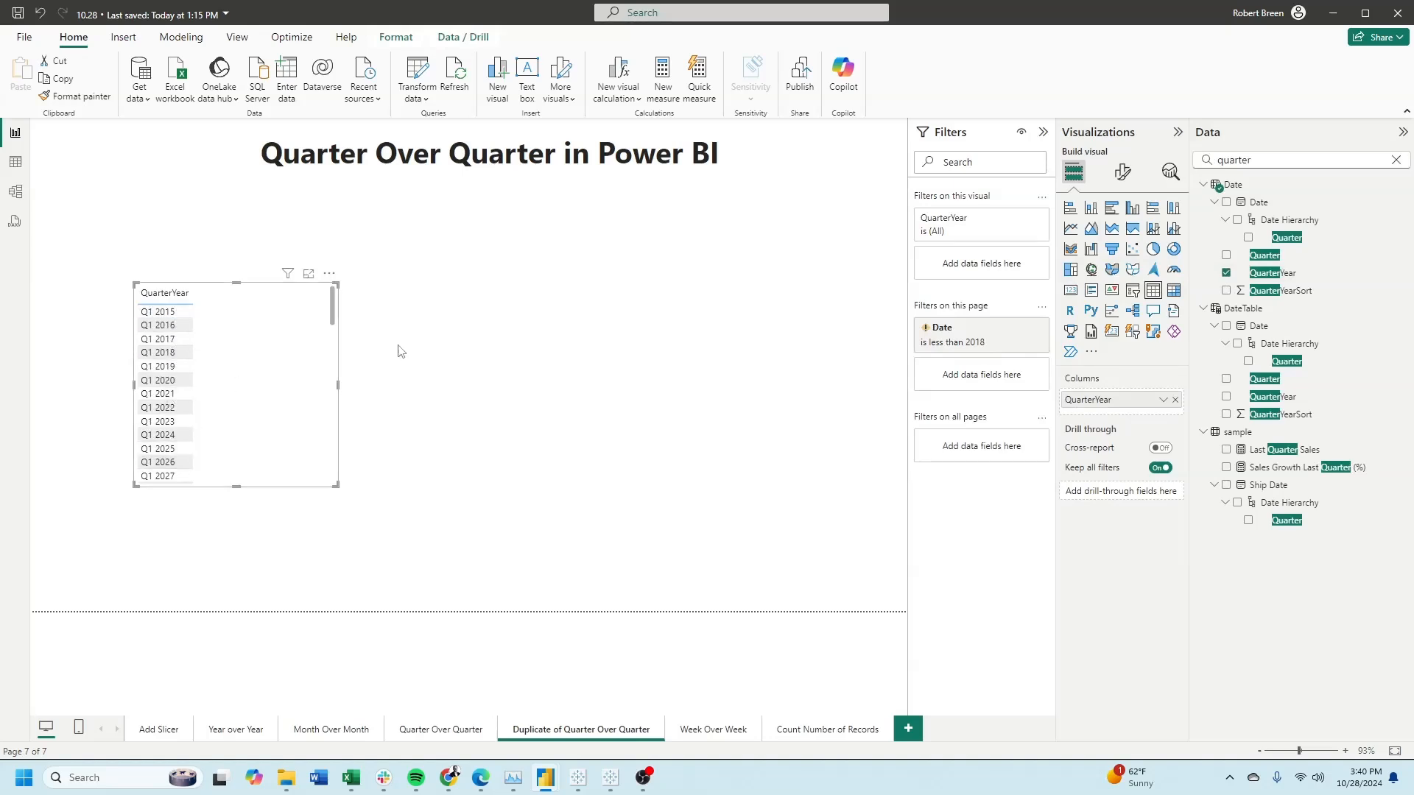
left_click(1273, 273)
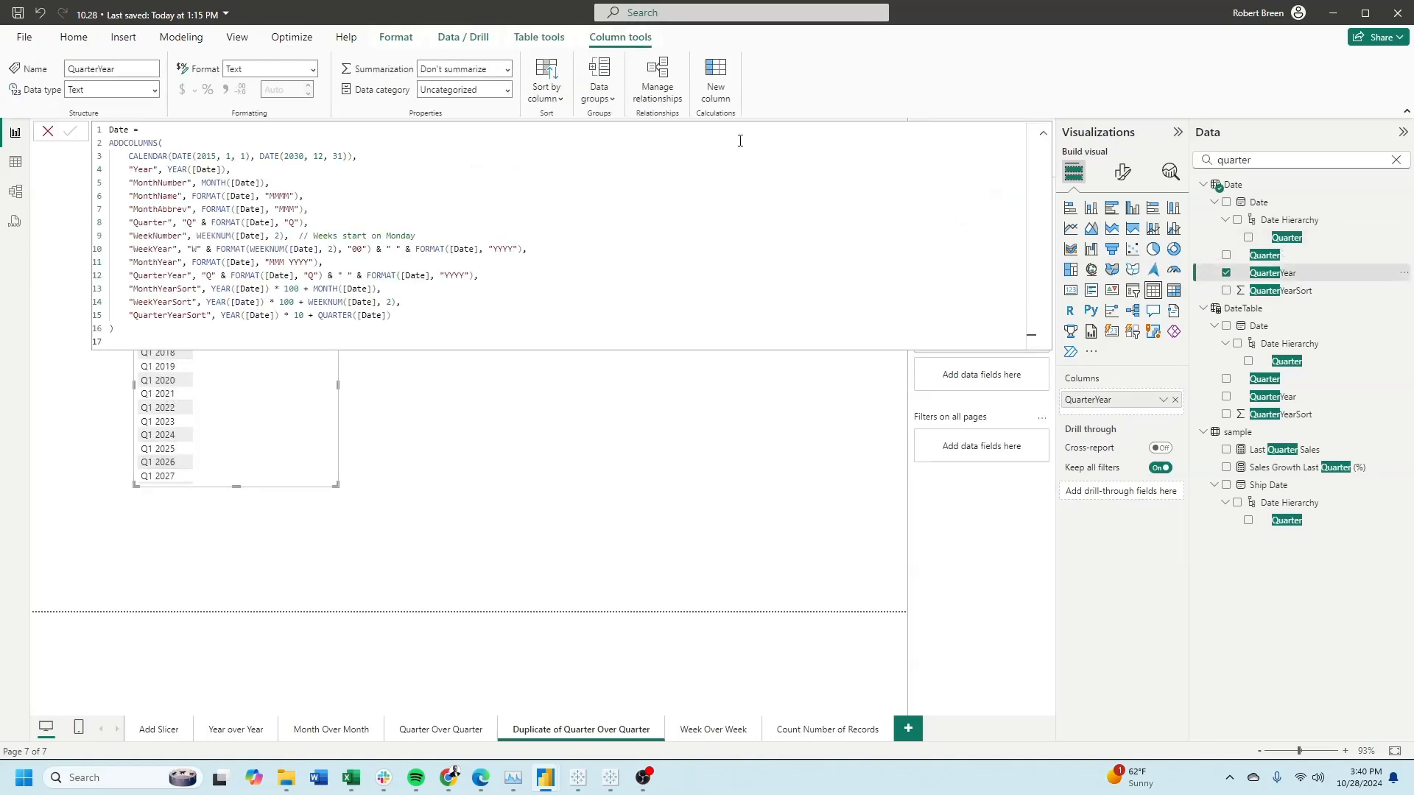
left_click(544, 78)
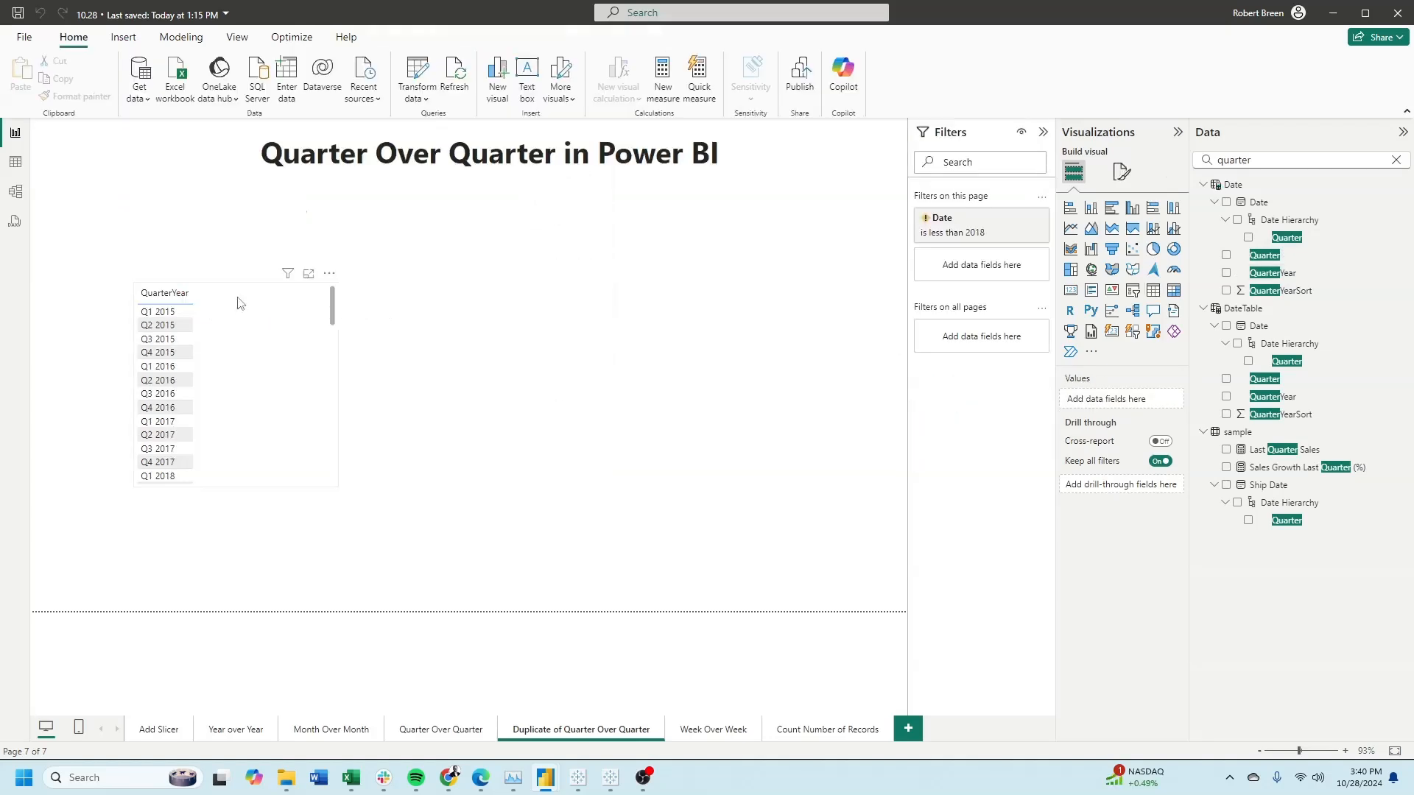
type("total s")
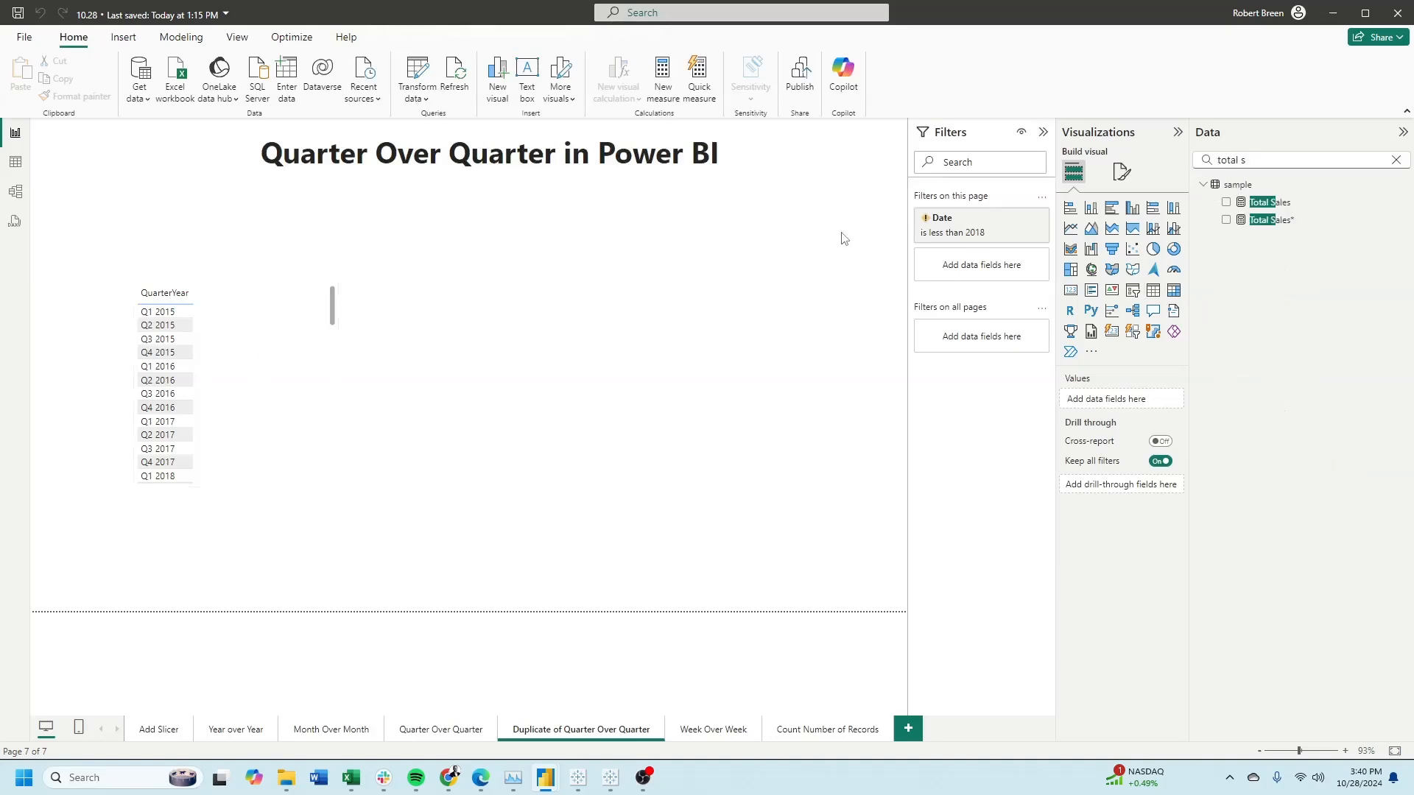
mouse_move(761, 277)
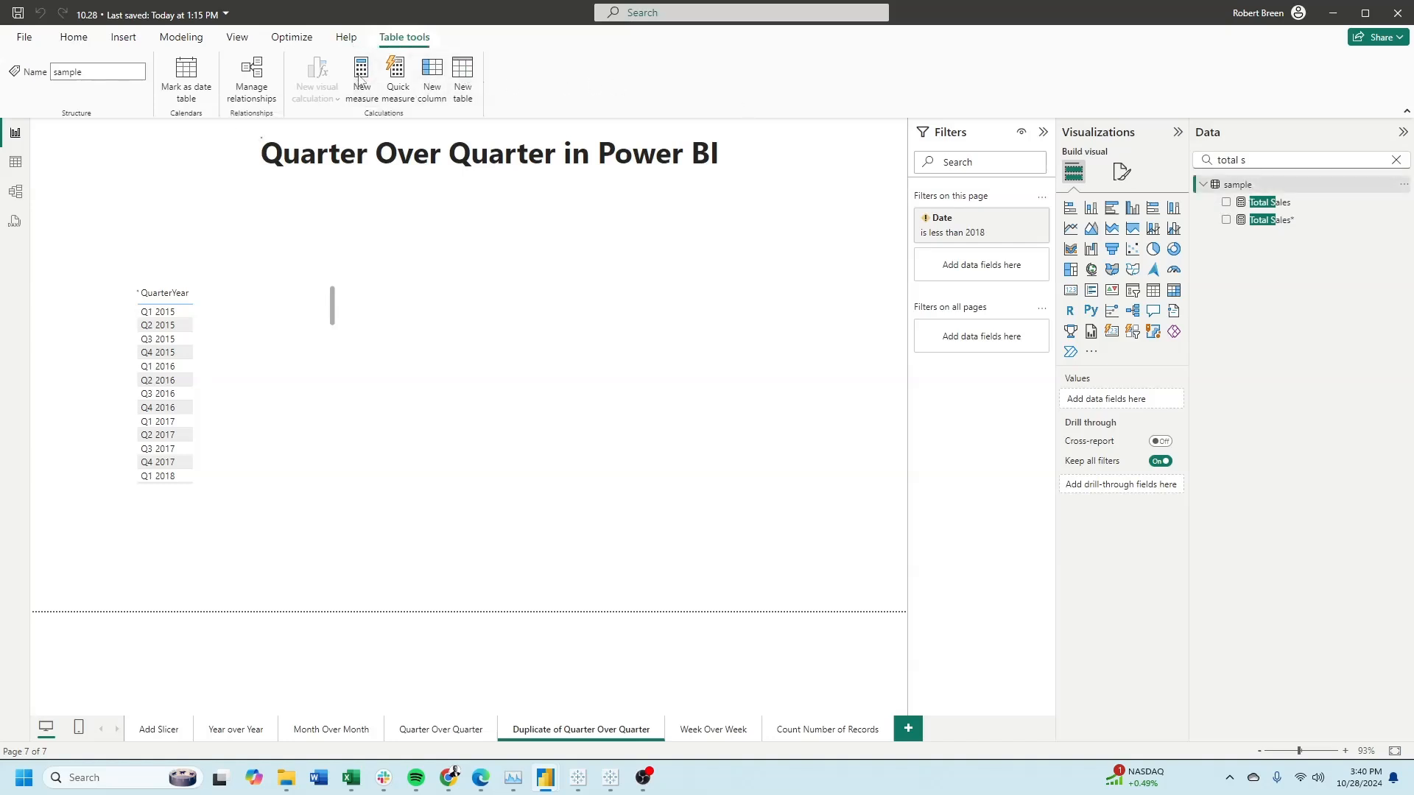
Add the Total Sales measure beside QuarterYear in the table visual.
left_click(361, 76)
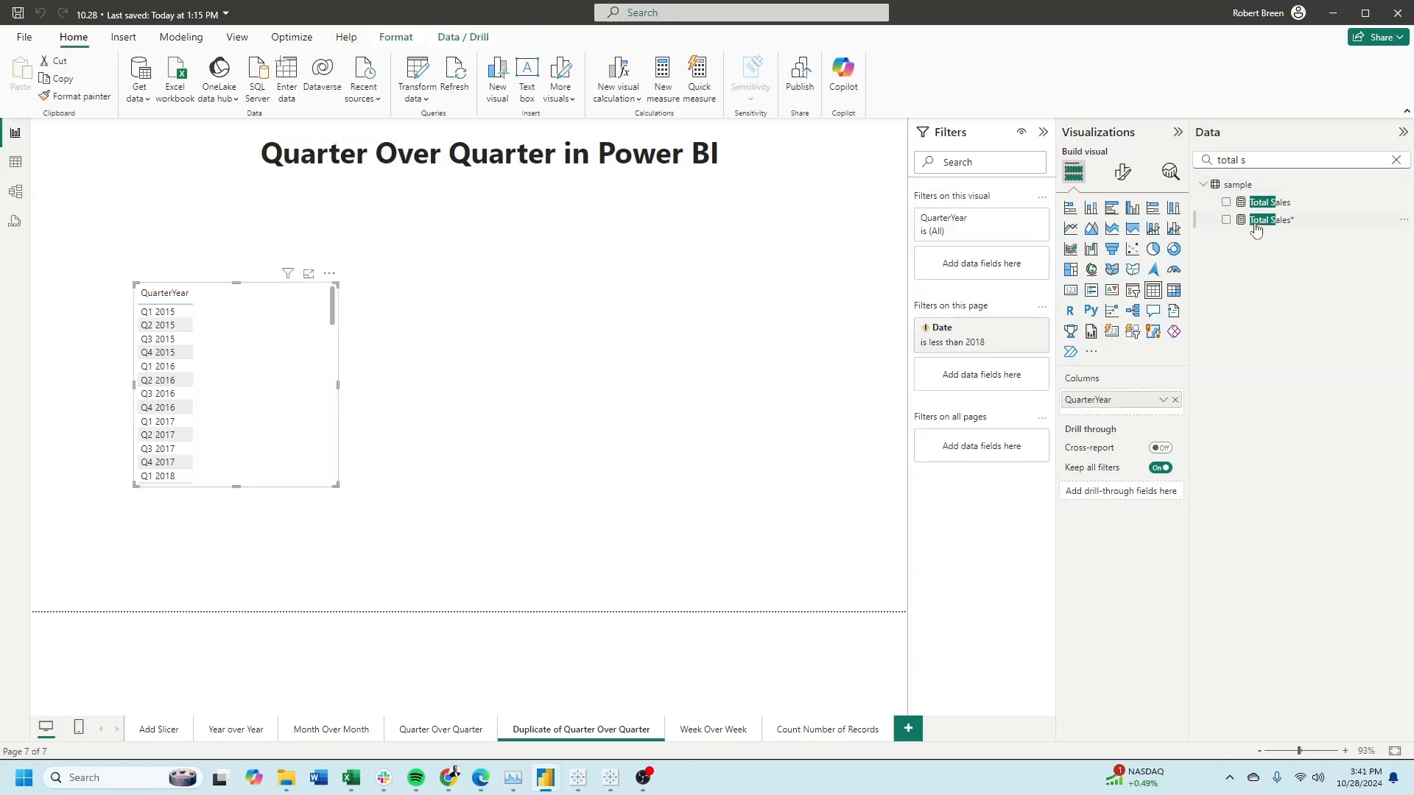
left_click(1227, 201)
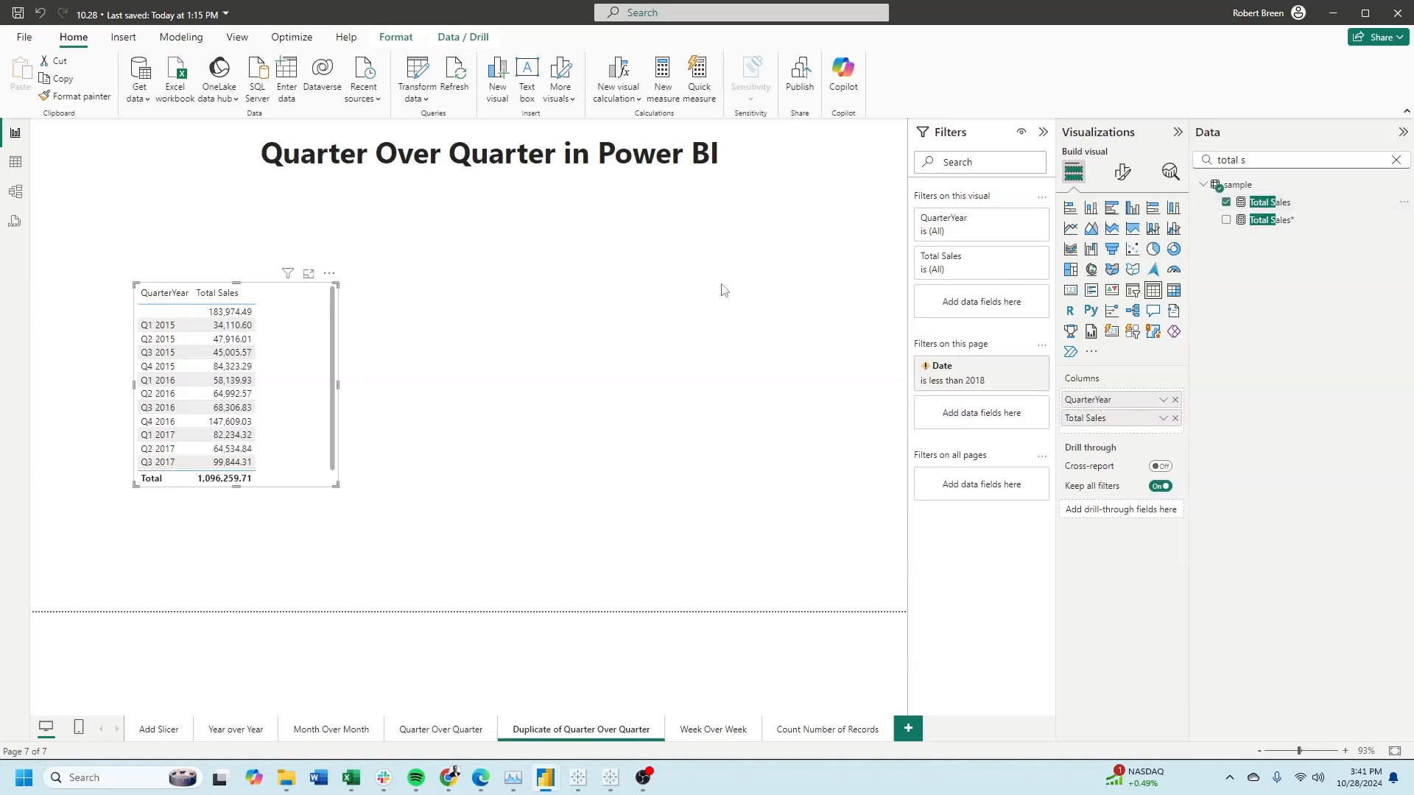
mouse_move(517, 349)
type("quar")
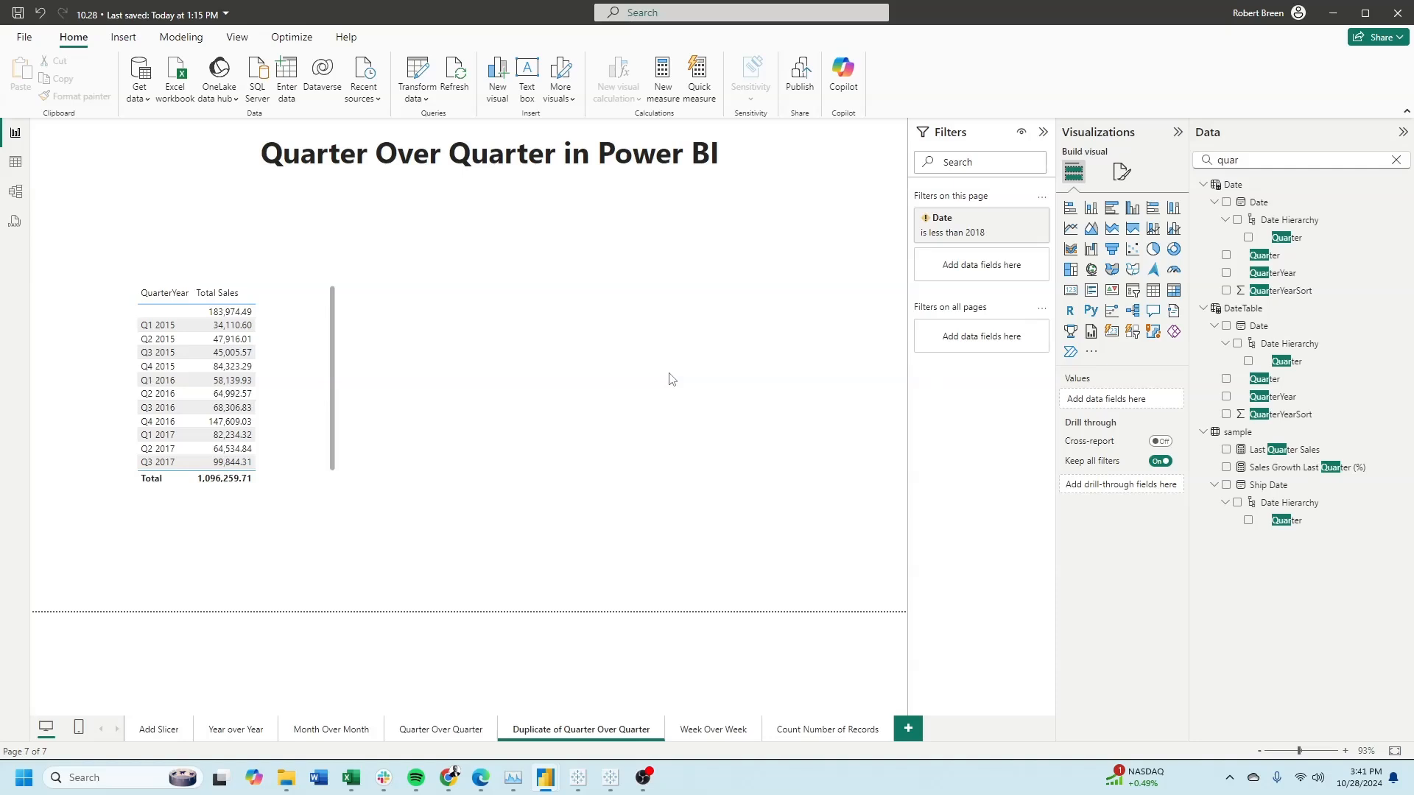
mouse_move(1296, 442)
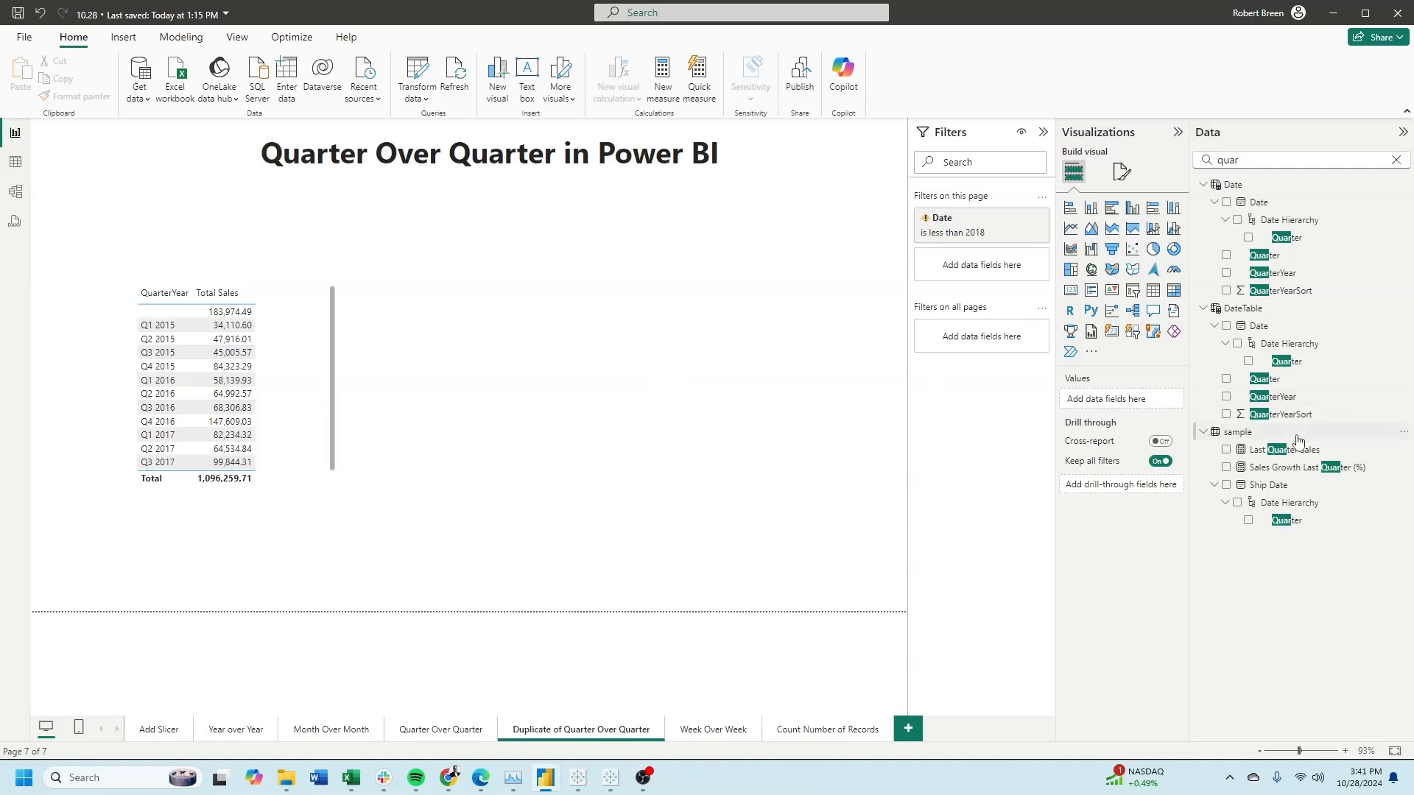
Review the Last Quarter Sales CALCULATE/PARALLELPERIOD formula before adding it to the table.
left_click(1238, 431)
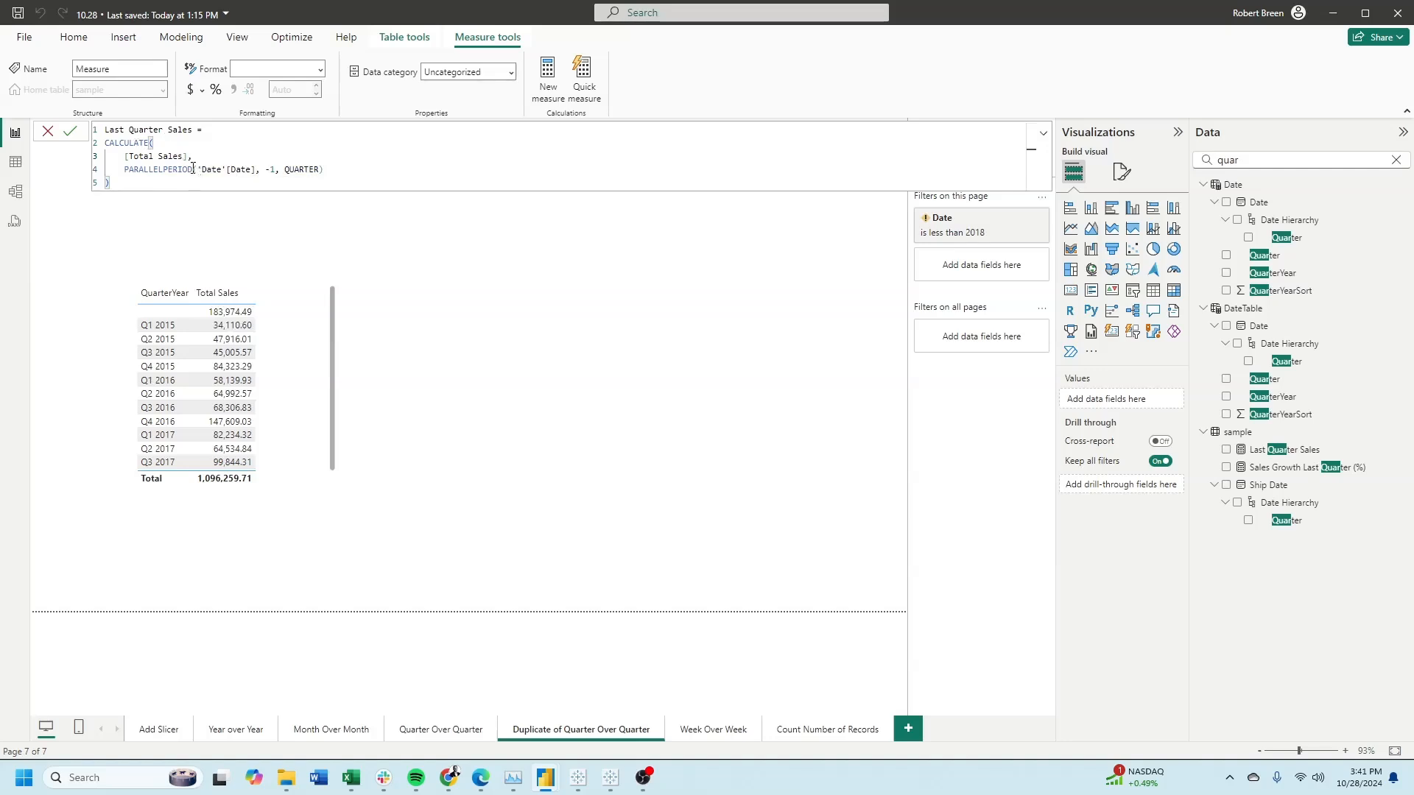
double_click(153, 169)
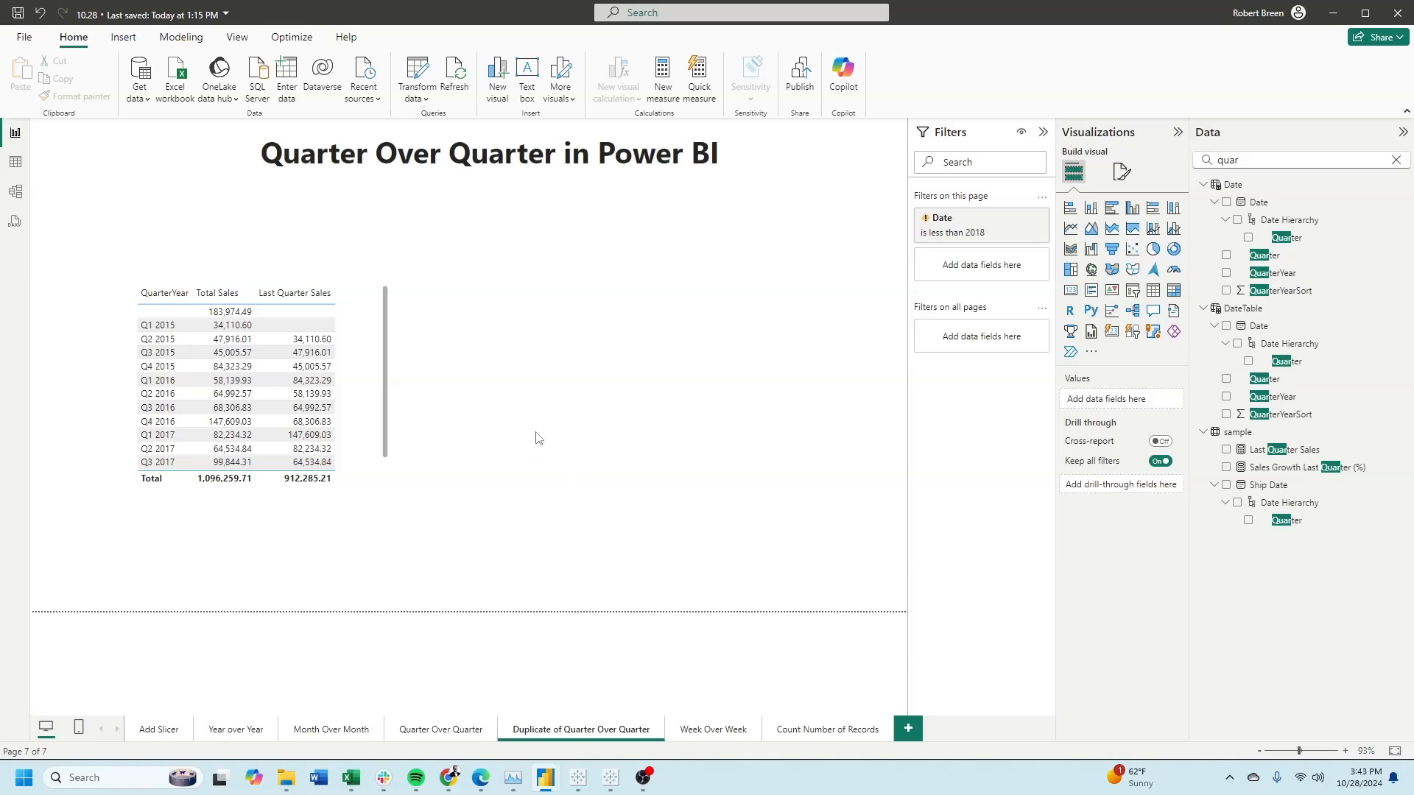
mouse_move(1265, 440)
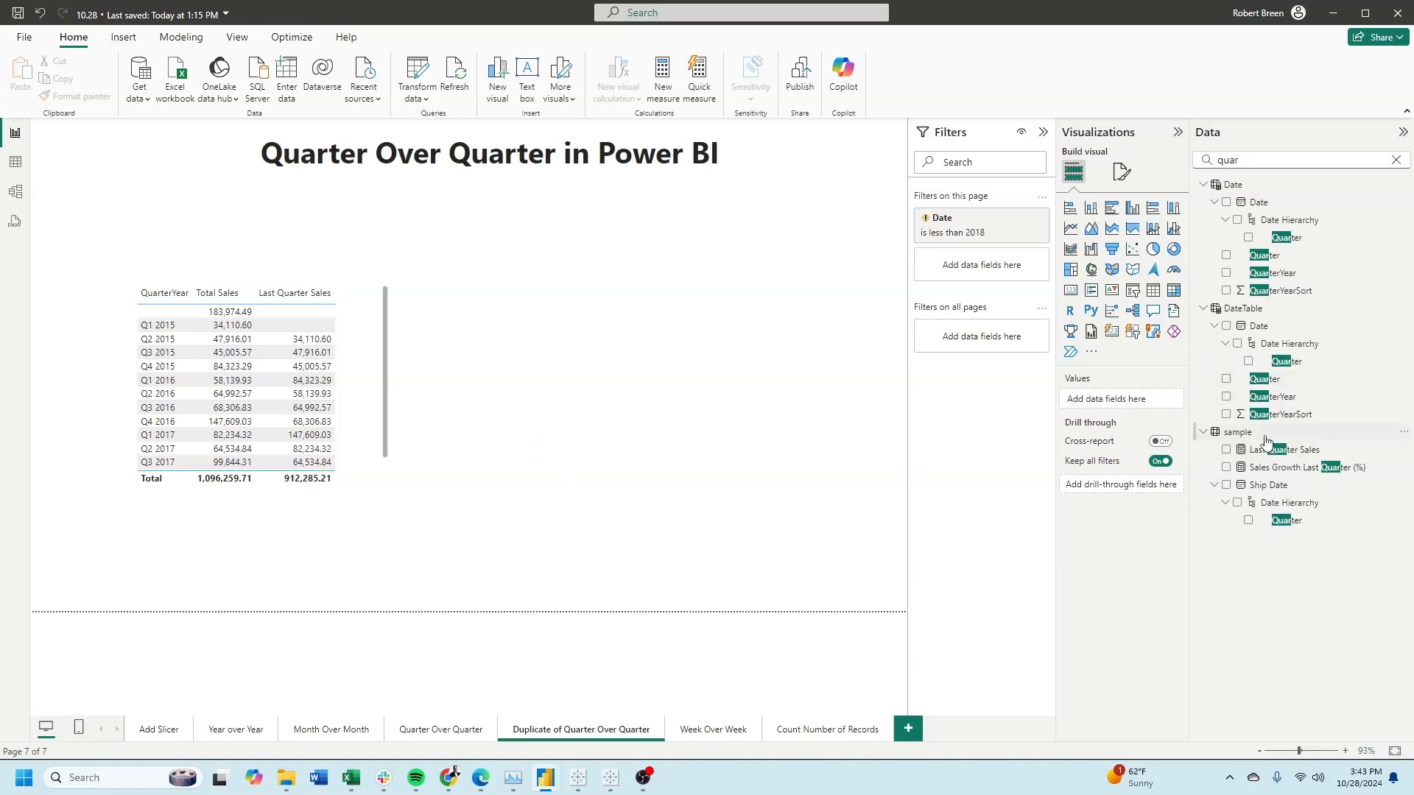
Add Sales Growth Last Quarter (%) to the table and widen the visual to fit four columns.
left_click(1227, 432)
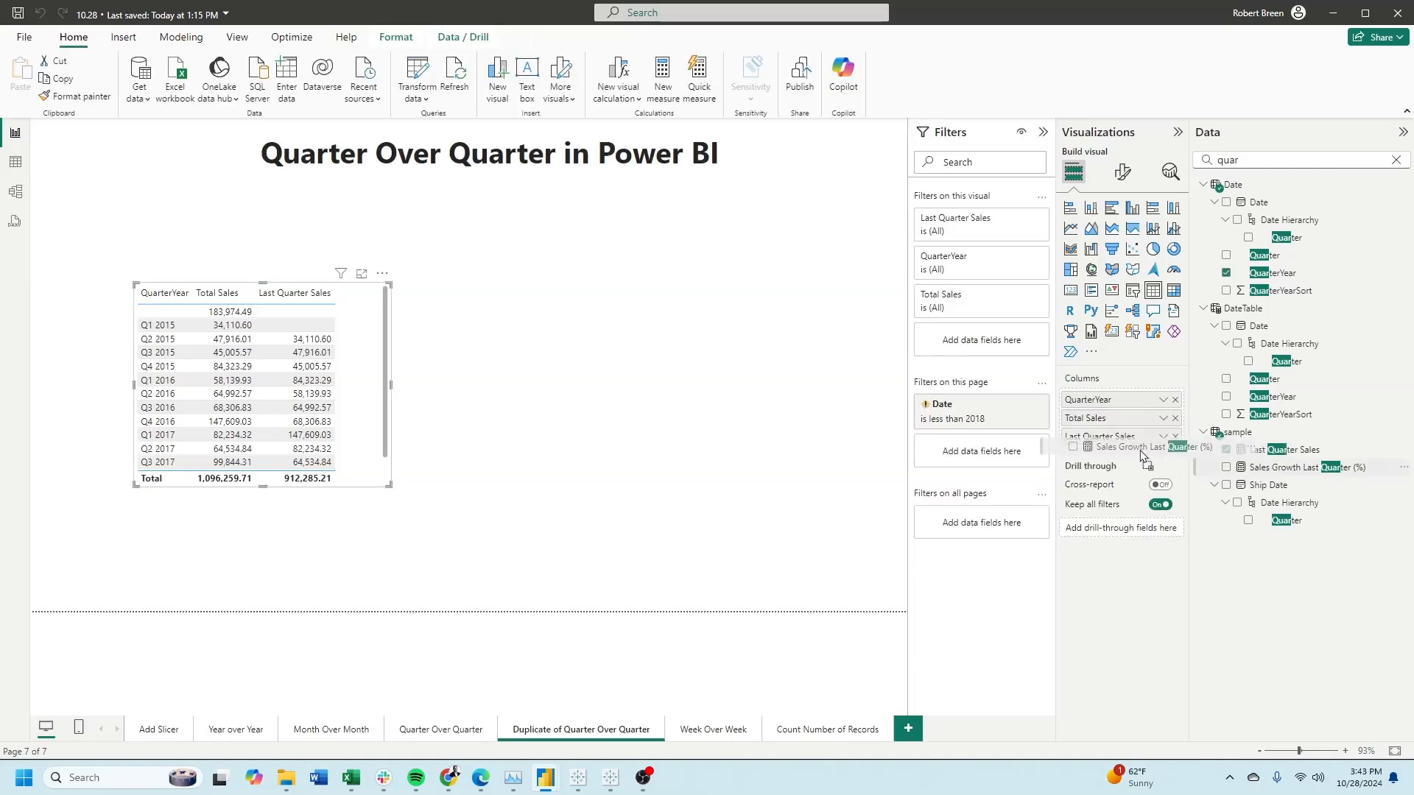
left_click(1225, 467)
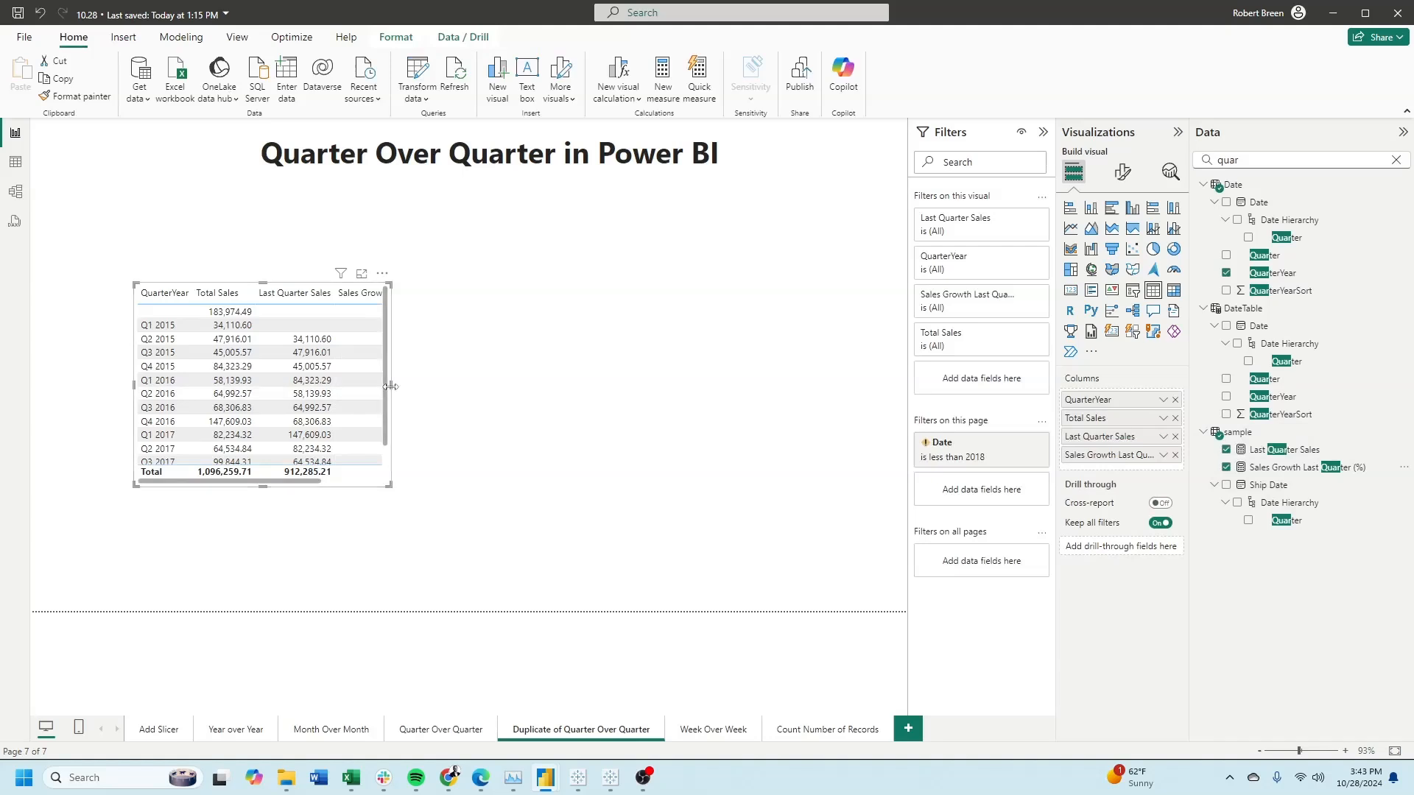
left_click_drag(392, 386, 514, 386)
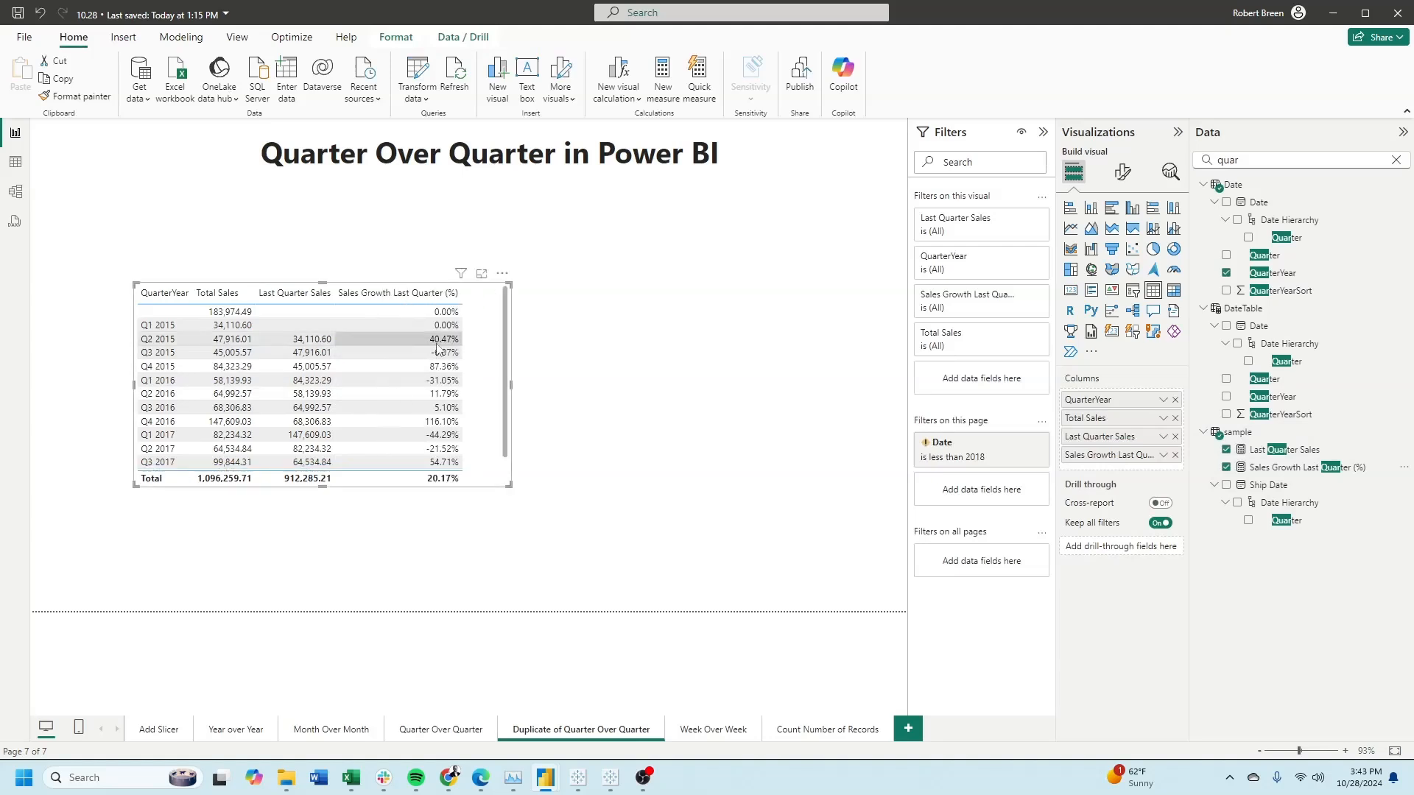